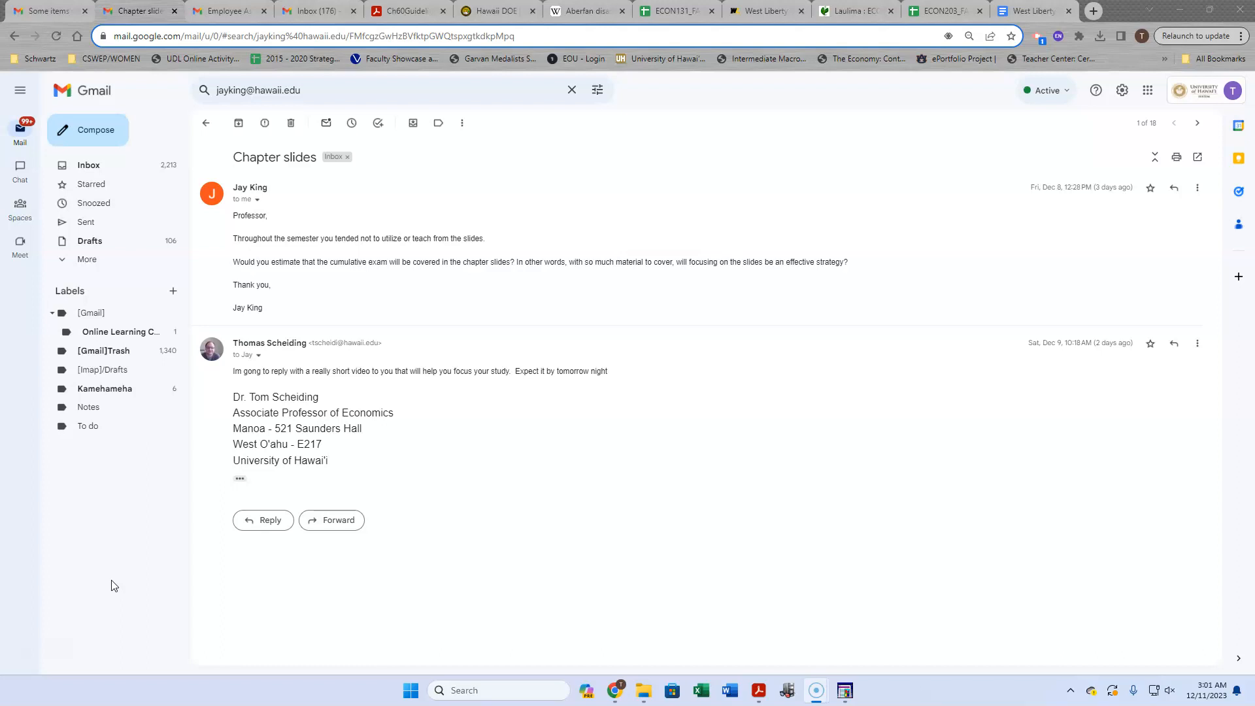
{"action": "mouse_move", "coordinate": [758, 690]}
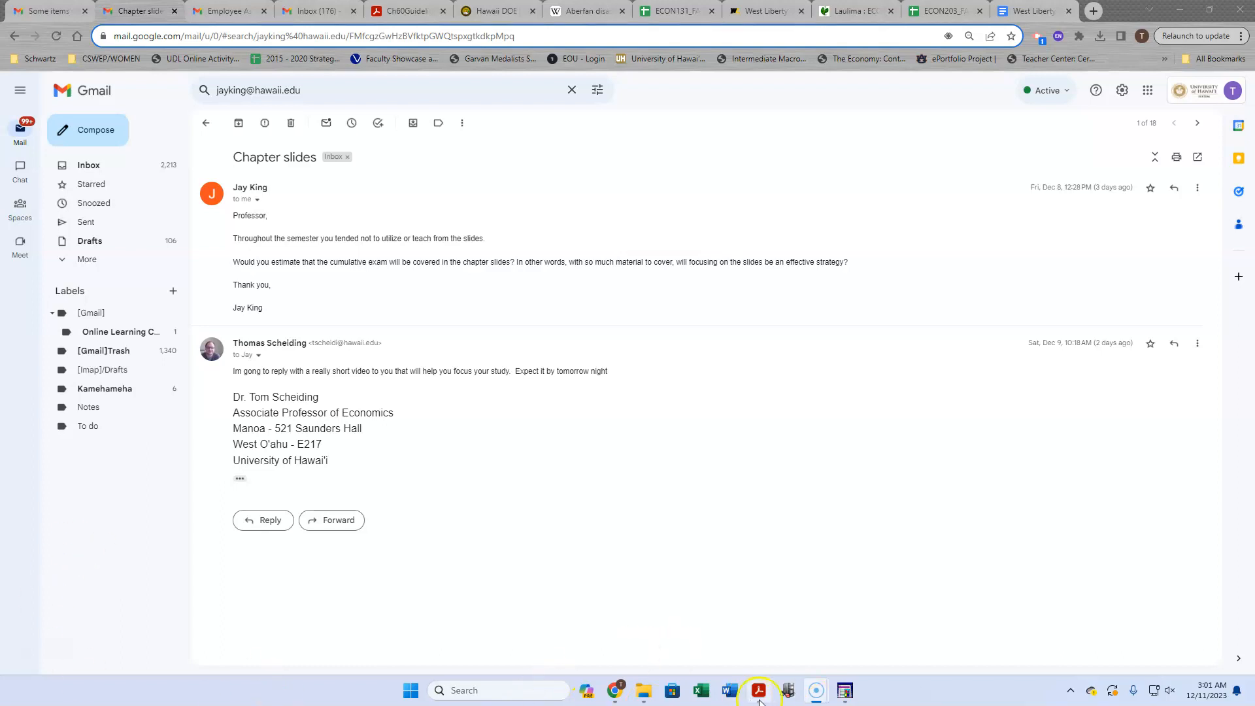
{"action": "mouse_move", "coordinate": [759, 690]}
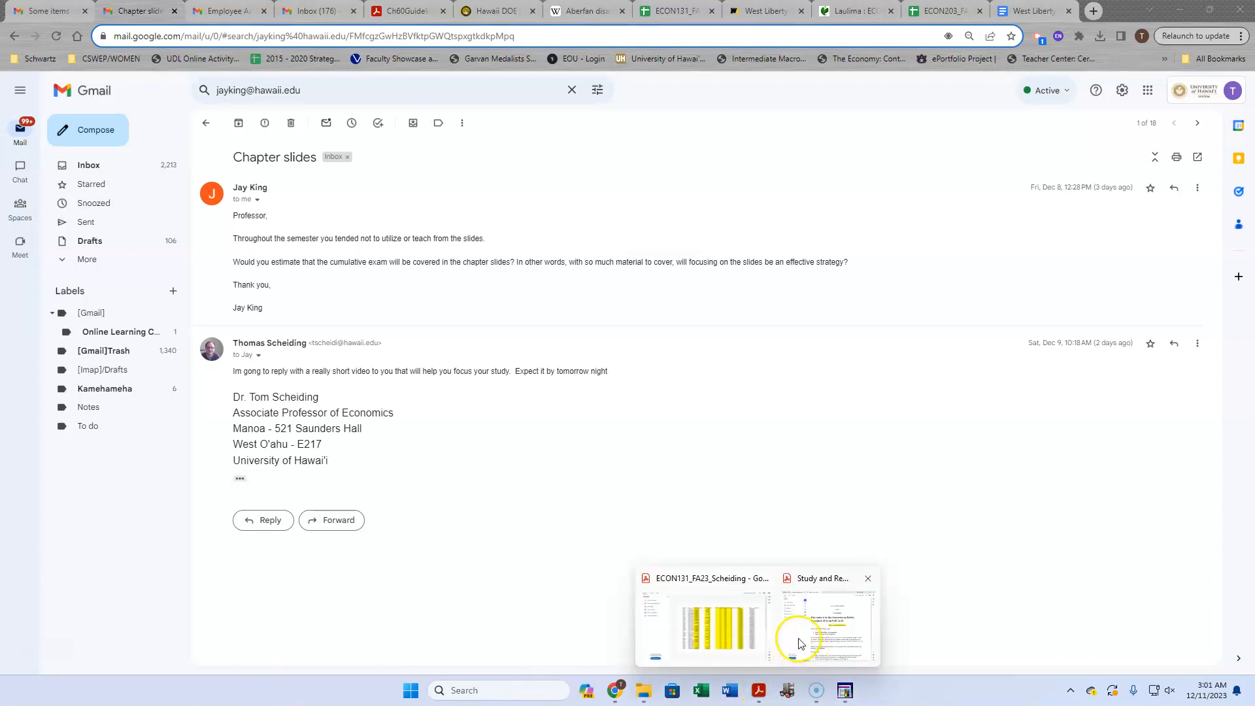
Step: Bring the Exam 3 'Study and Review Guide' PDF to the front in Acrobat
{"action": "left_click", "coordinate": [816, 620]}
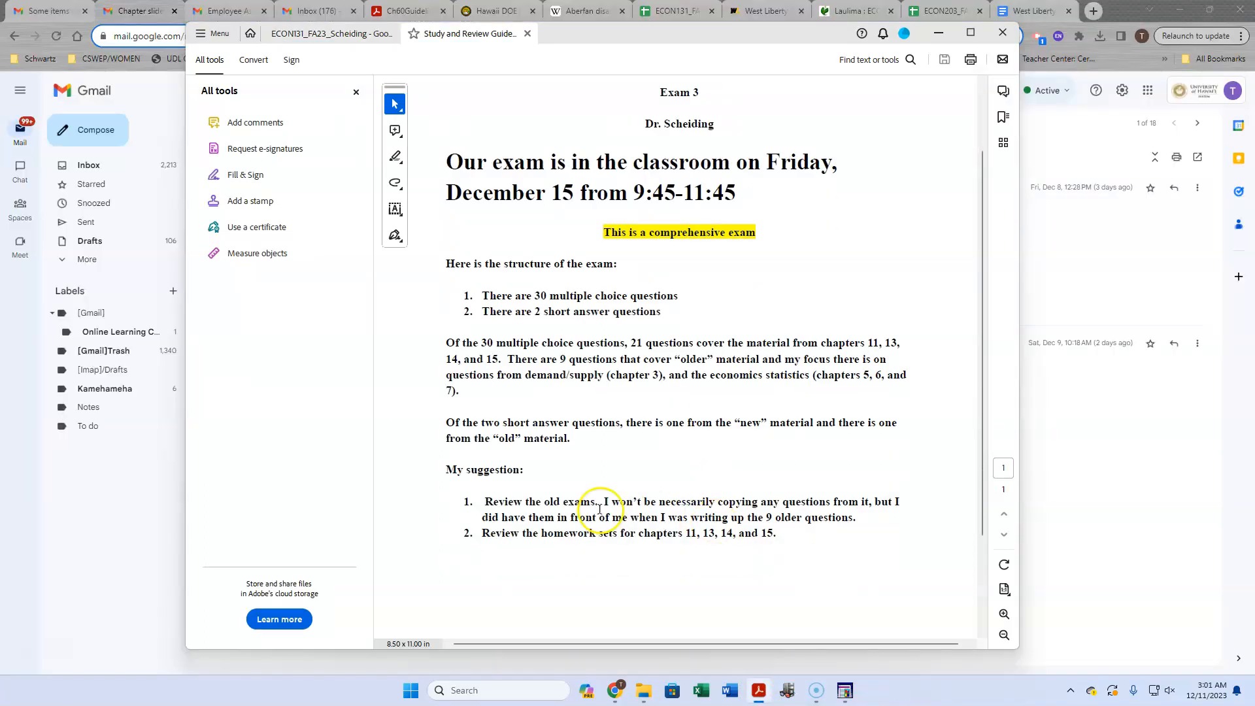
{"action": "mouse_move", "coordinate": [530, 387]}
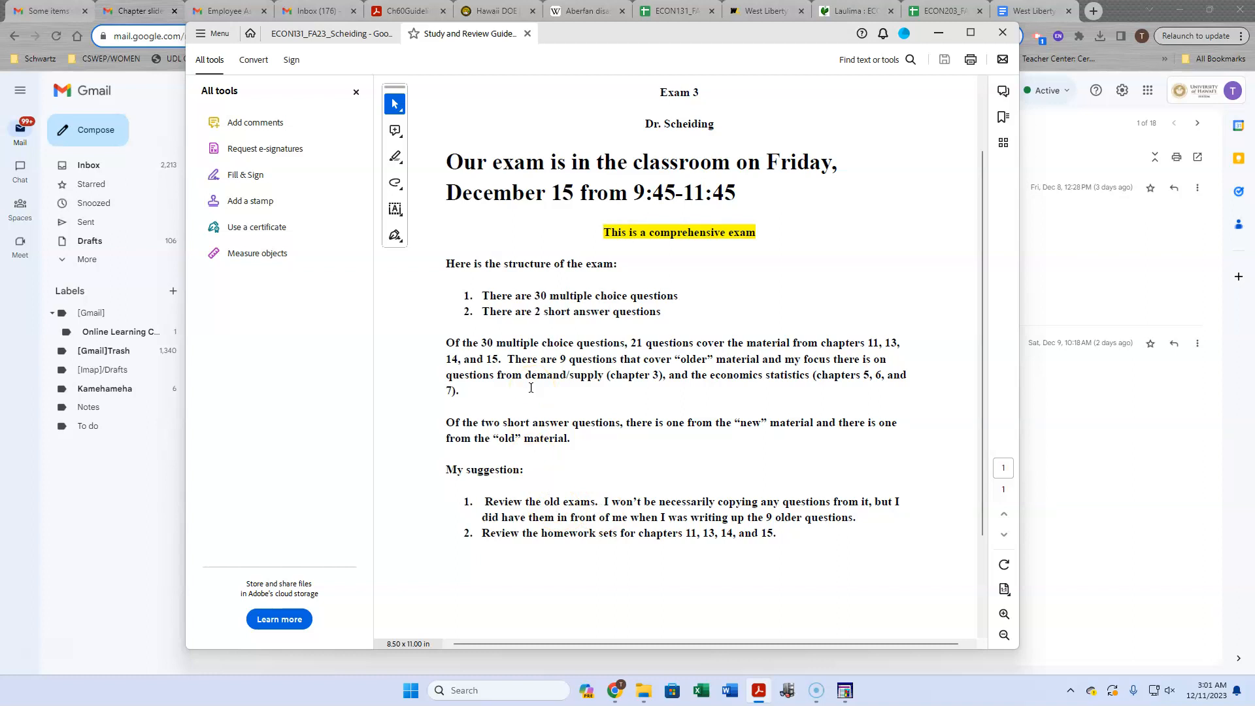
{"action": "mouse_move", "coordinate": [552, 296]}
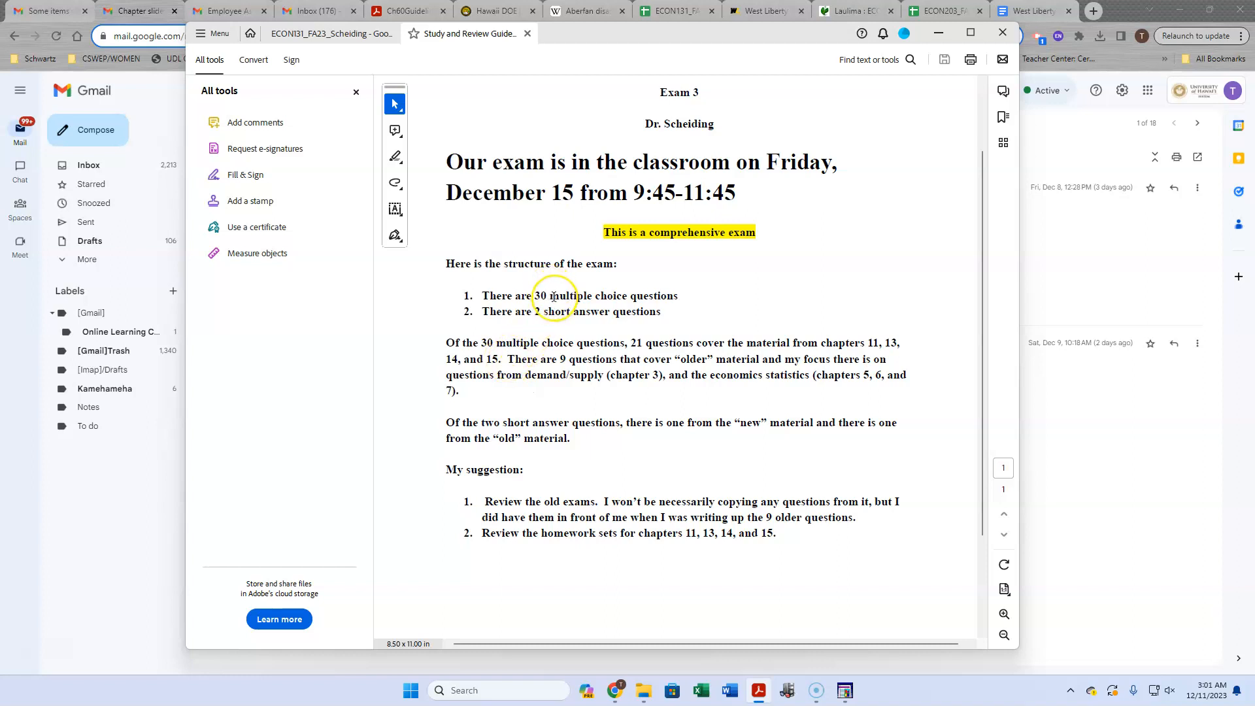
{"action": "mouse_move", "coordinate": [648, 336]}
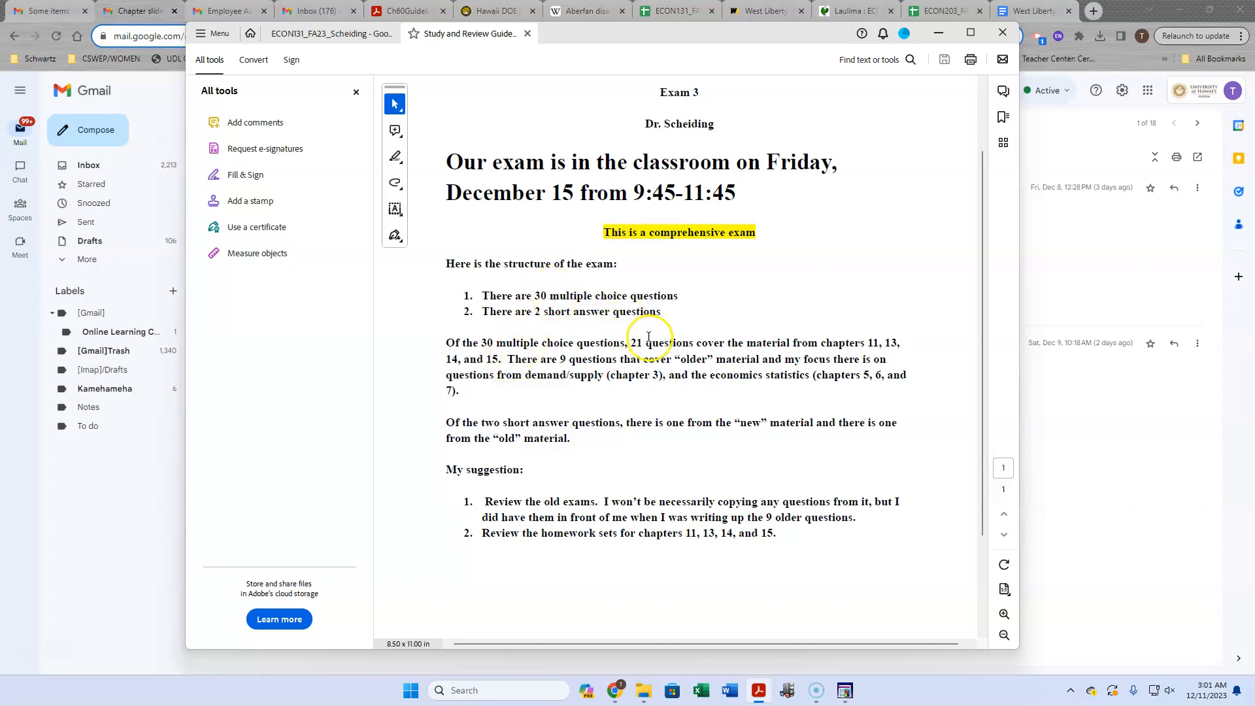
{"action": "mouse_move", "coordinate": [866, 346]}
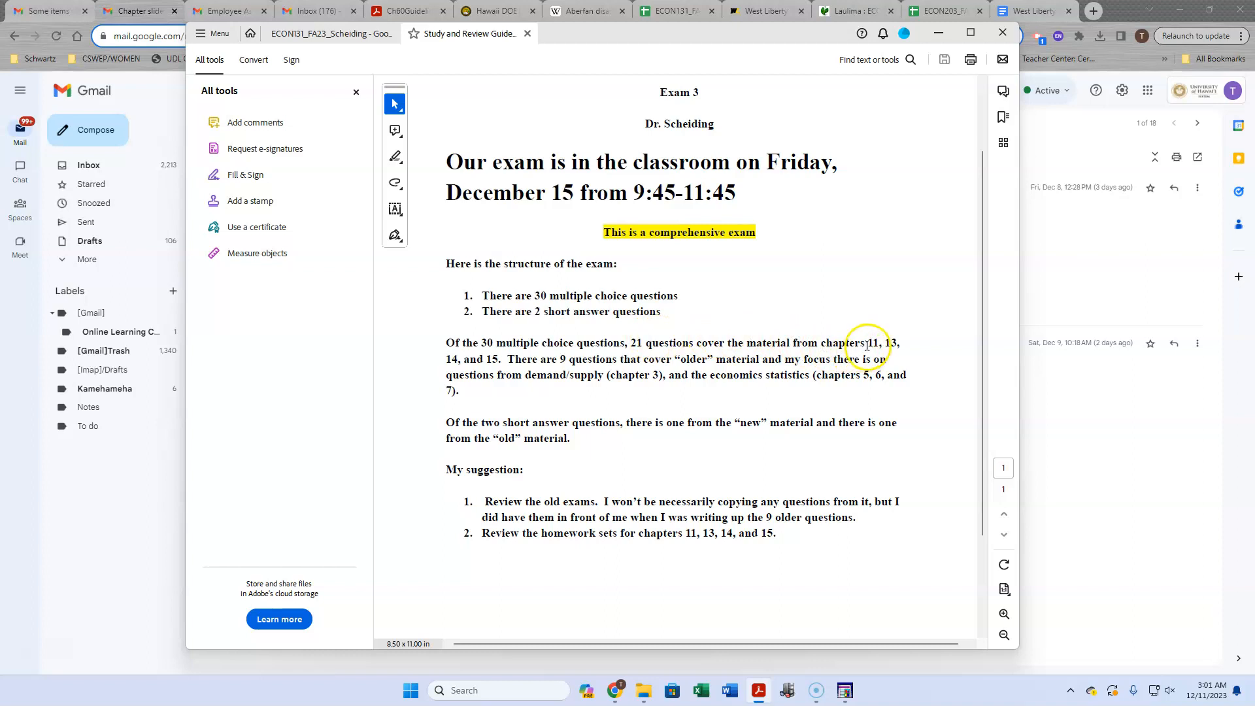
{"action": "mouse_move", "coordinate": [463, 351]}
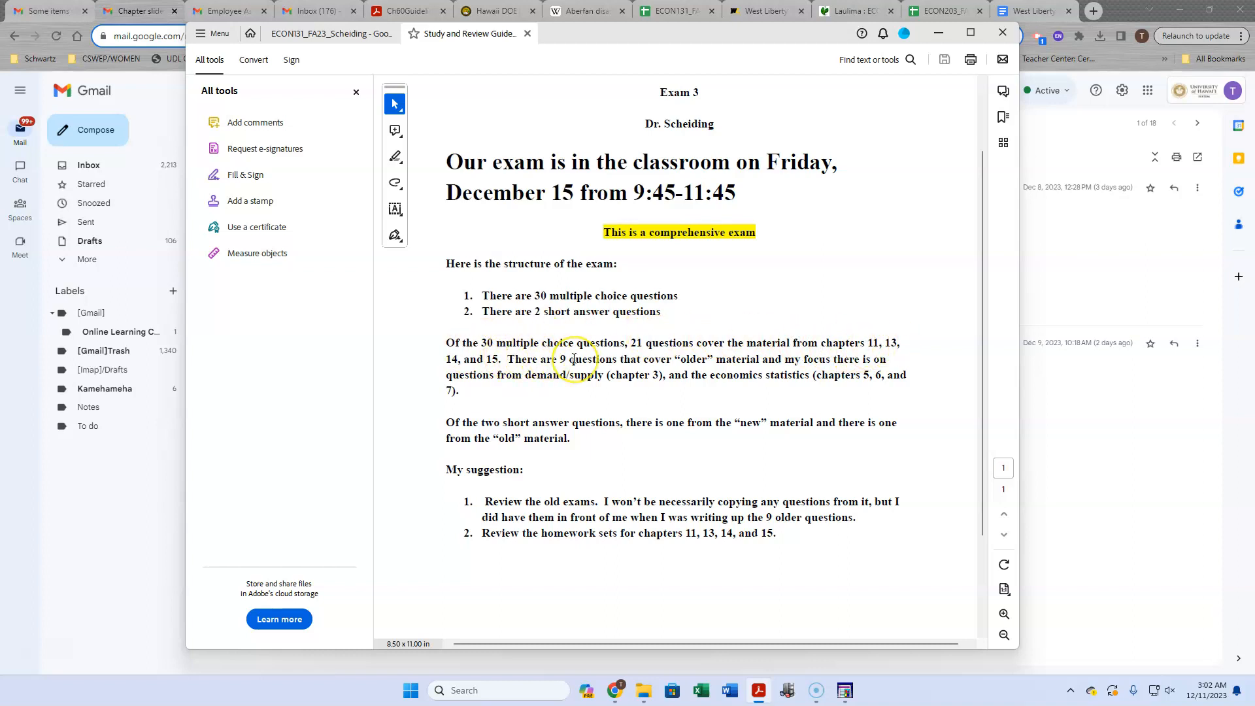
{"action": "mouse_move", "coordinate": [658, 365]}
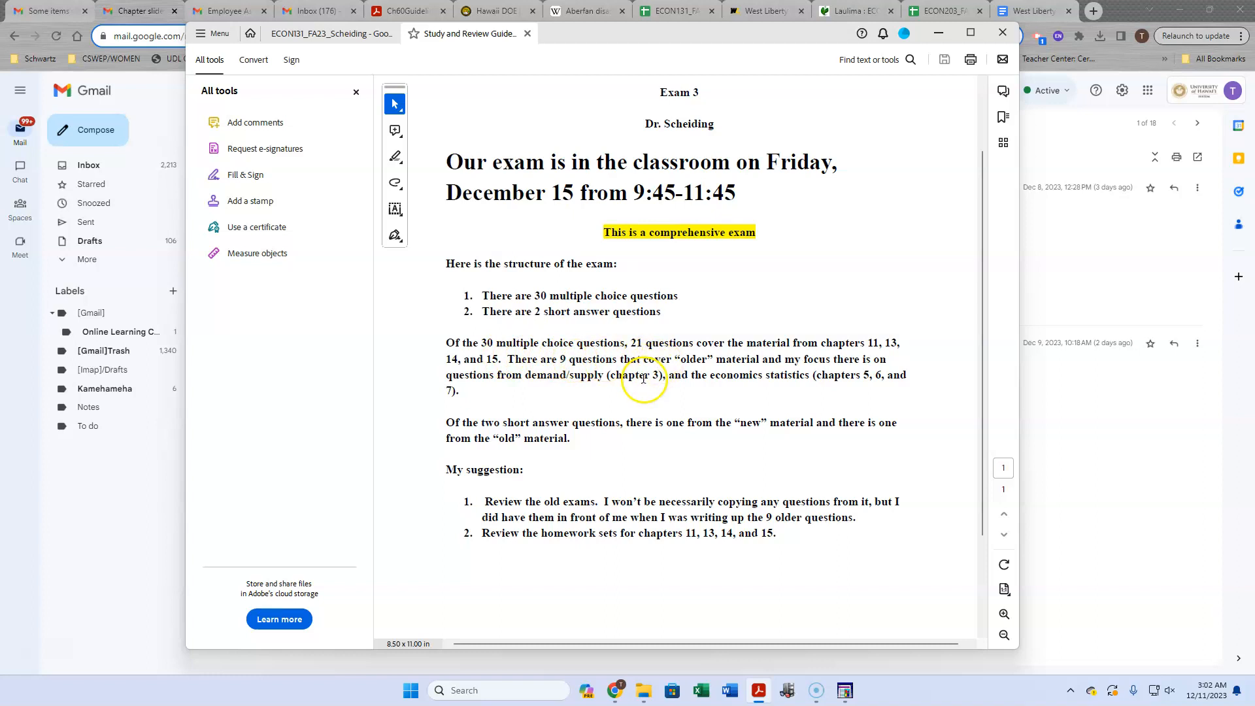
{"action": "mouse_move", "coordinate": [877, 381]}
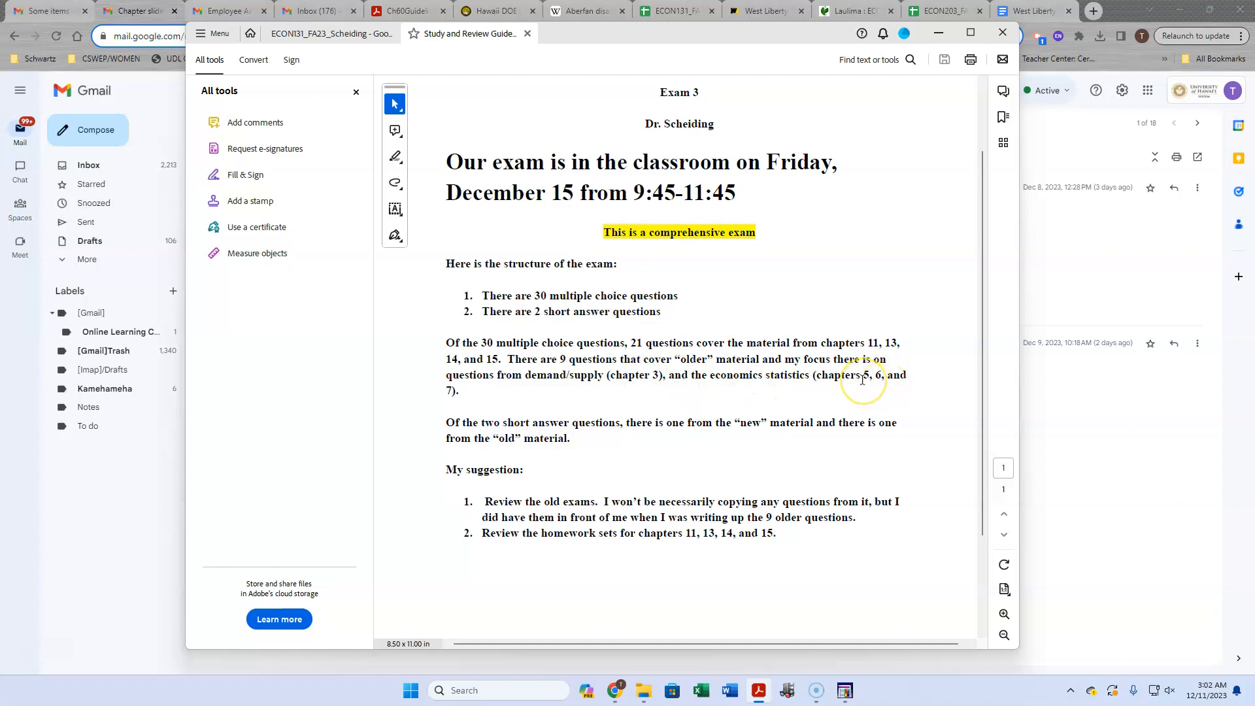
{"action": "mouse_move", "coordinate": [860, 381]}
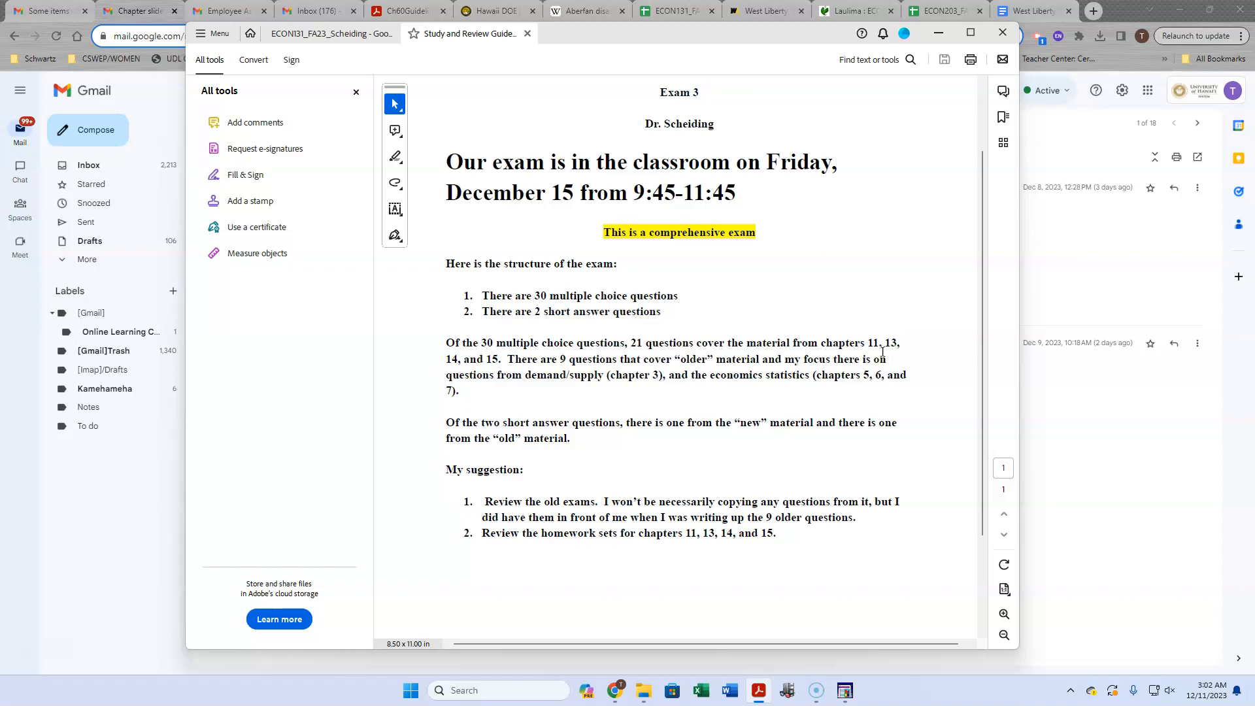
{"action": "mouse_move", "coordinate": [884, 350]}
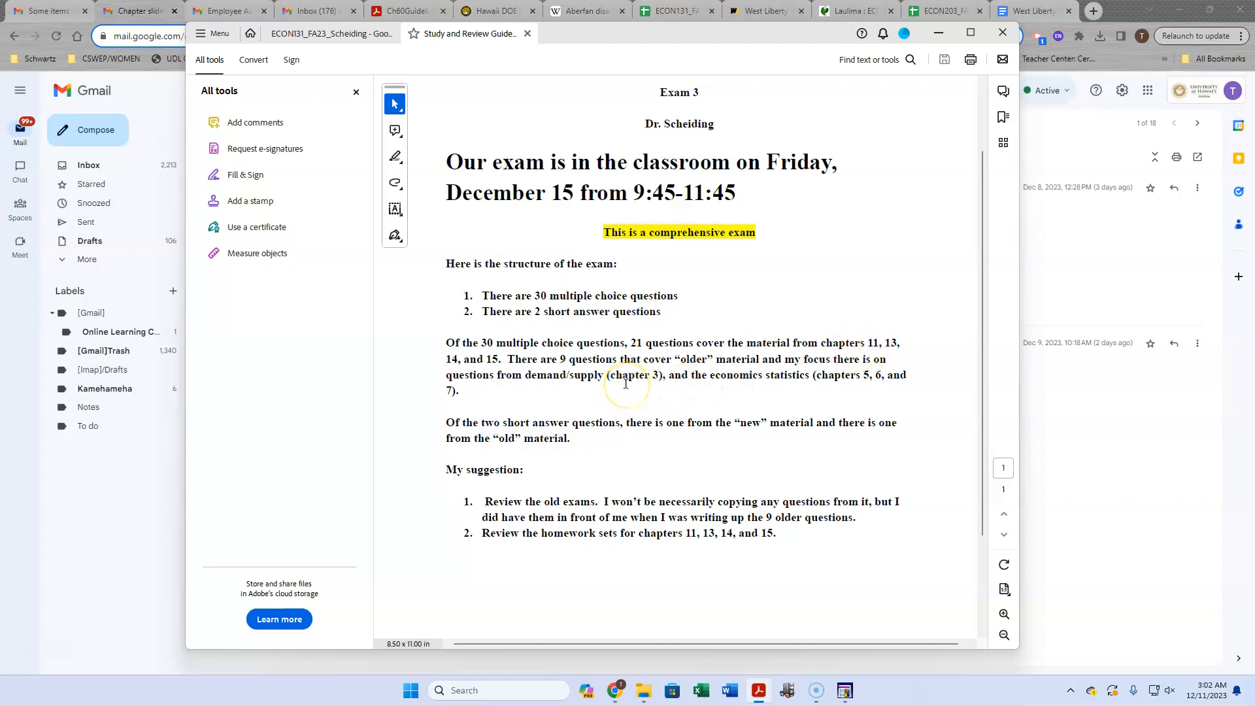
{"action": "mouse_move", "coordinate": [855, 361]}
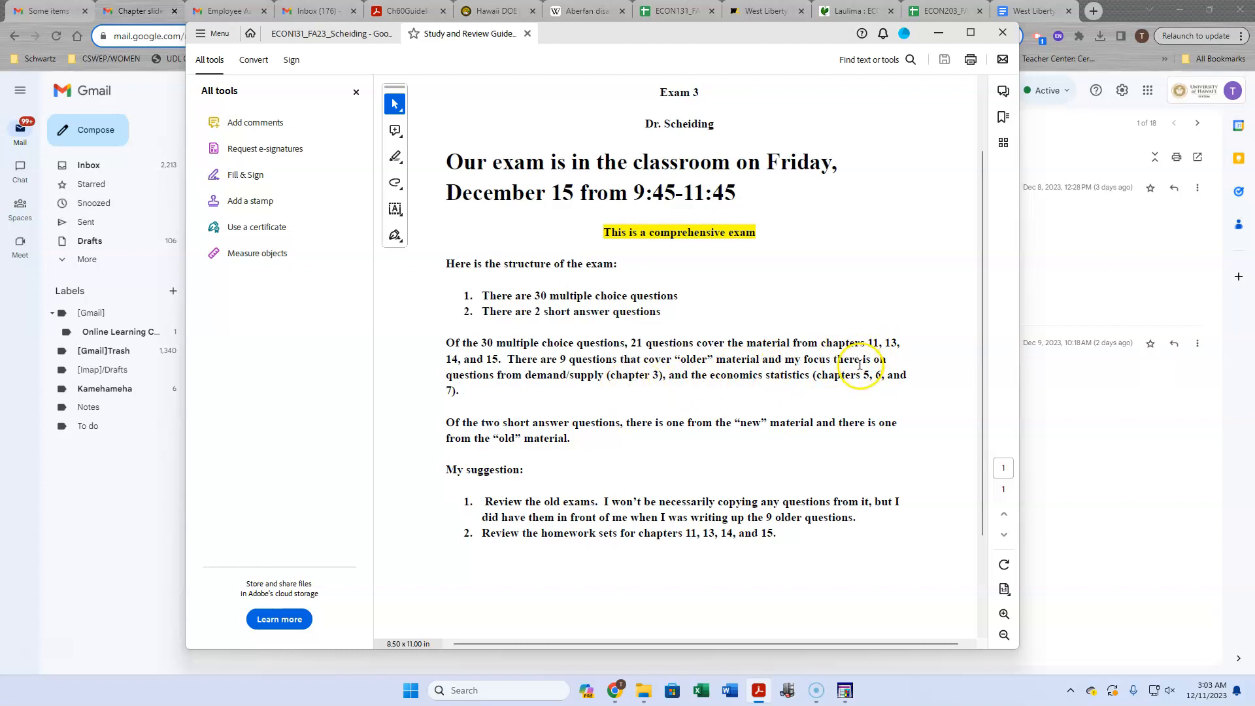
{"action": "mouse_move", "coordinate": [856, 358]}
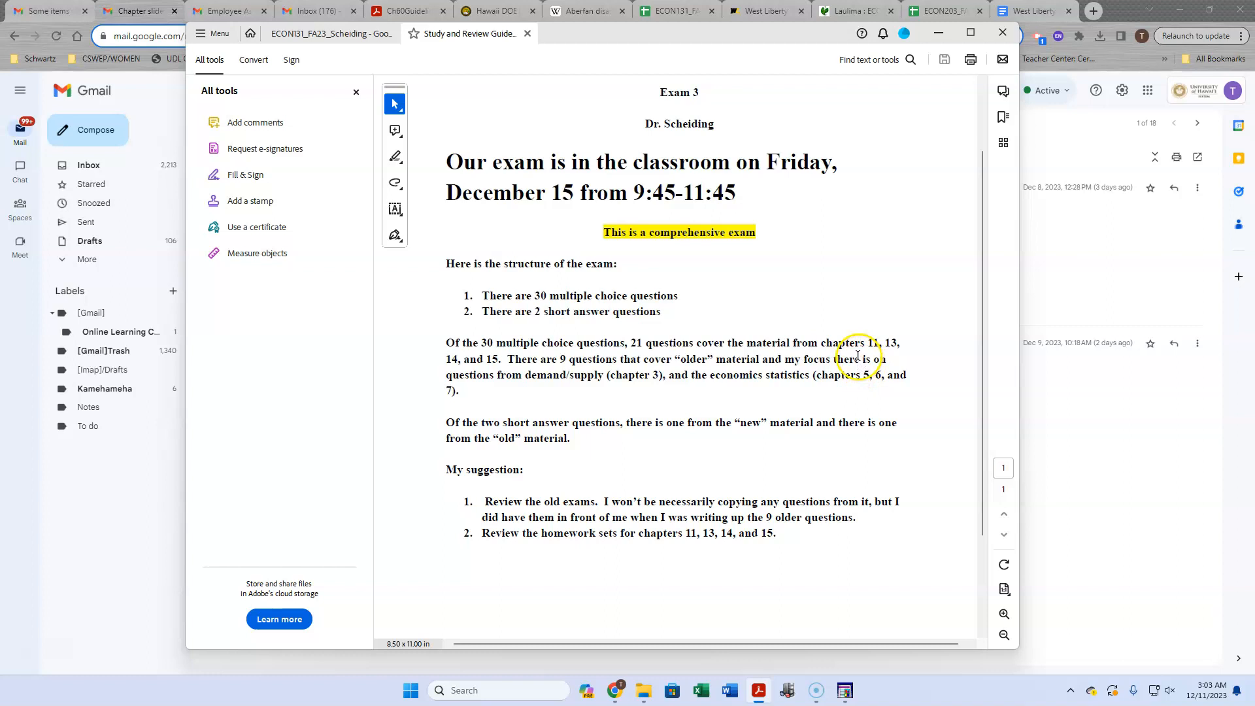
{"action": "mouse_move", "coordinate": [707, 400]}
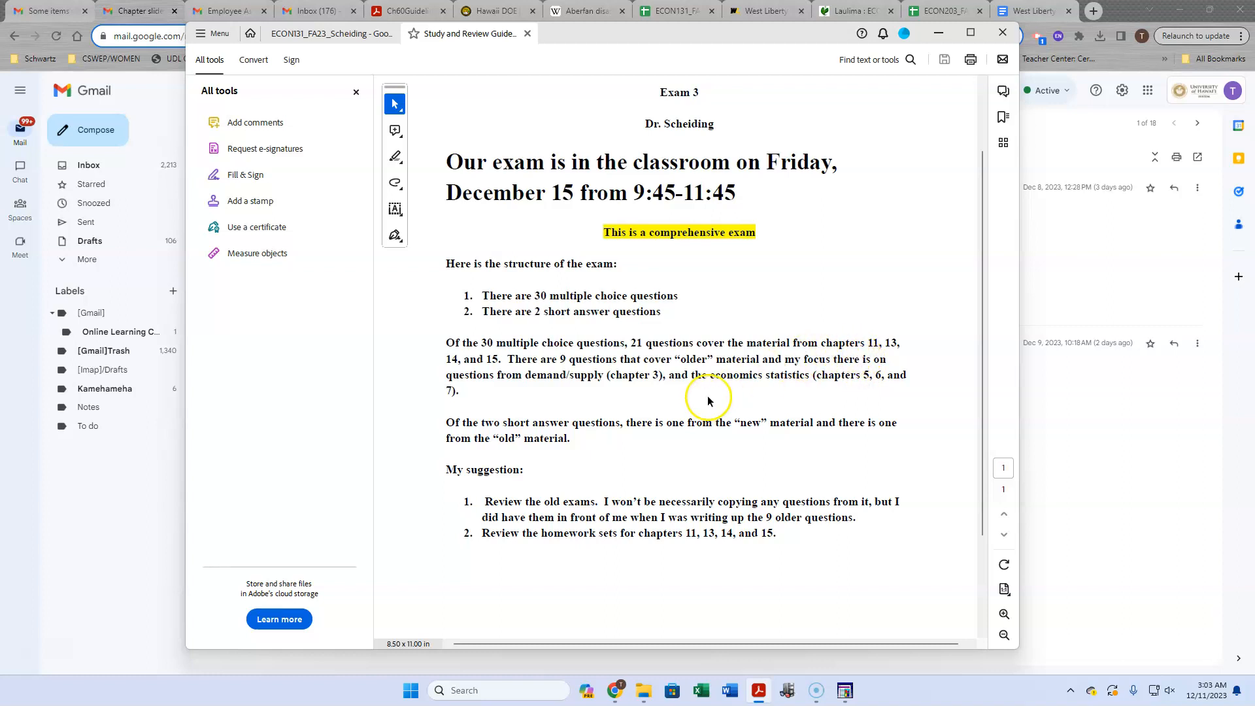
{"action": "mouse_move", "coordinate": [694, 386]}
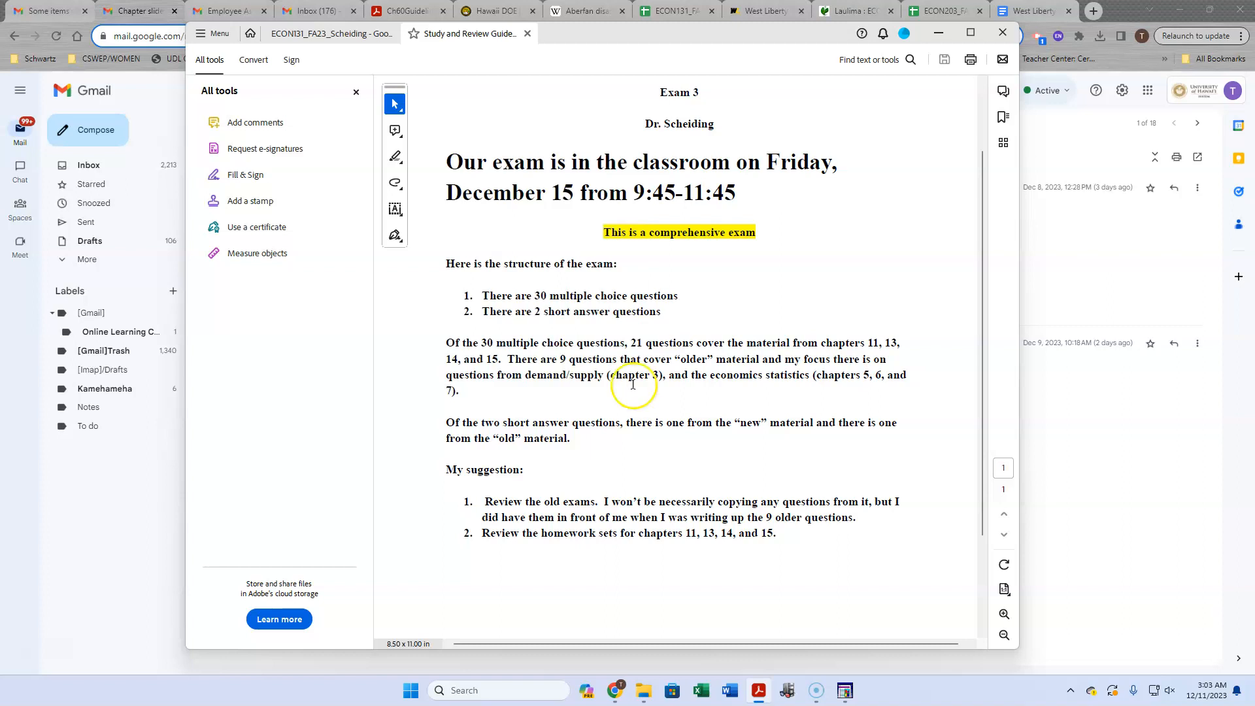
{"action": "mouse_move", "coordinate": [520, 385]}
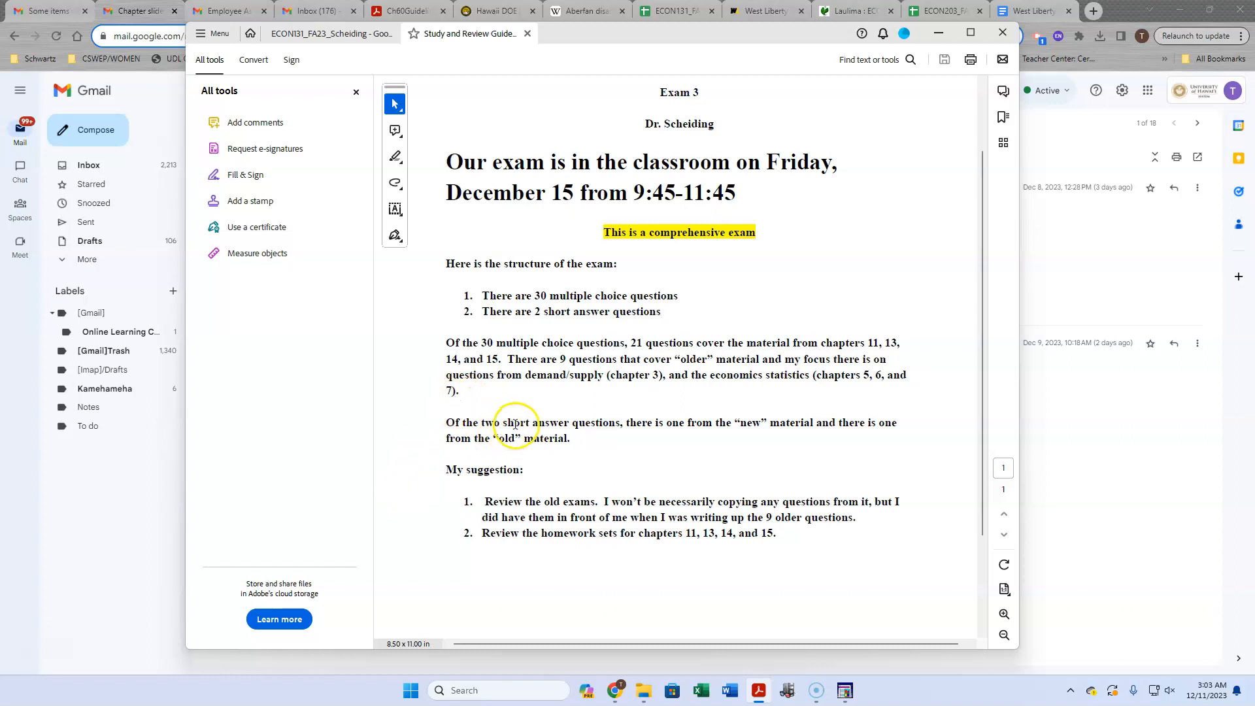
{"action": "mouse_move", "coordinate": [794, 400]}
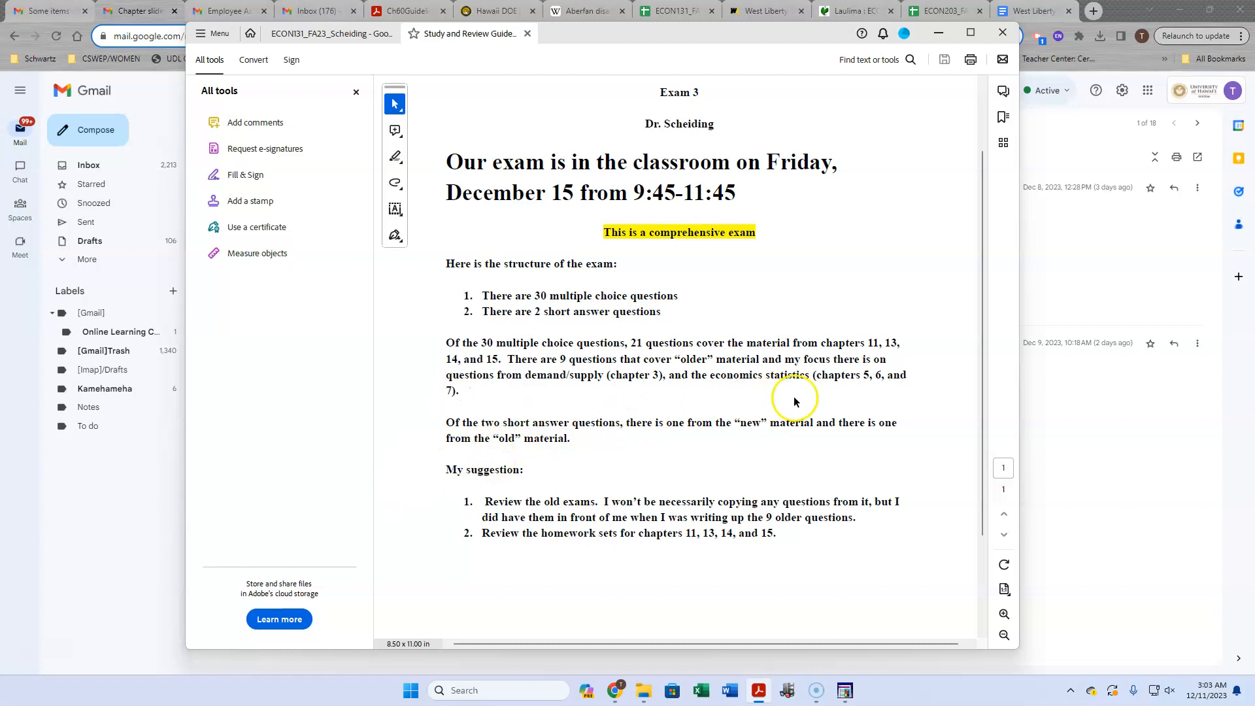
{"action": "mouse_move", "coordinate": [518, 431]}
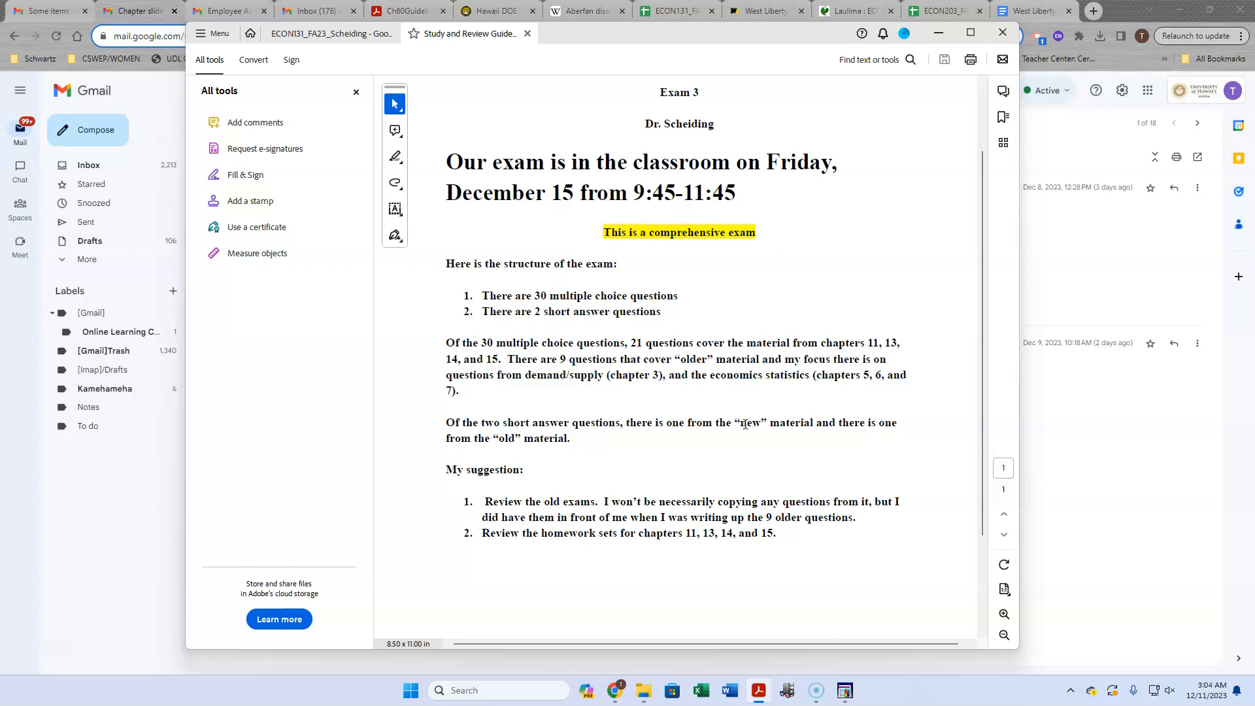
{"action": "mouse_move", "coordinate": [745, 424]}
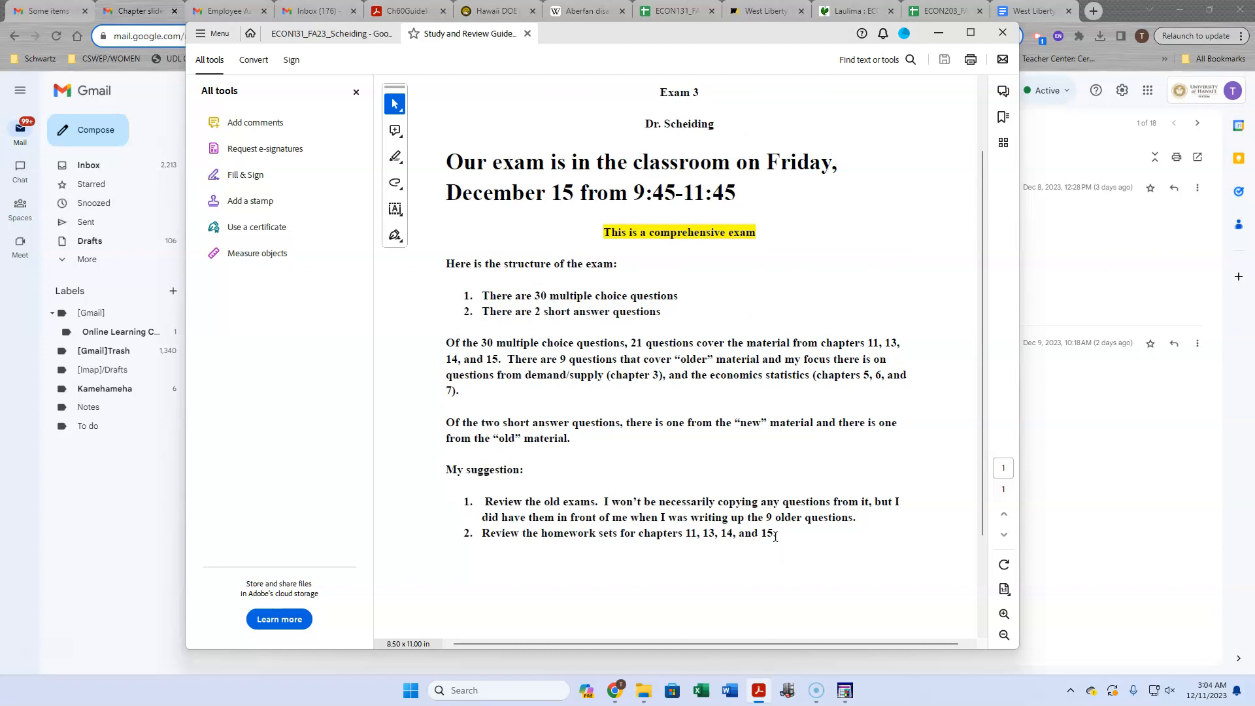
{"action": "mouse_move", "coordinate": [1072, 449]}
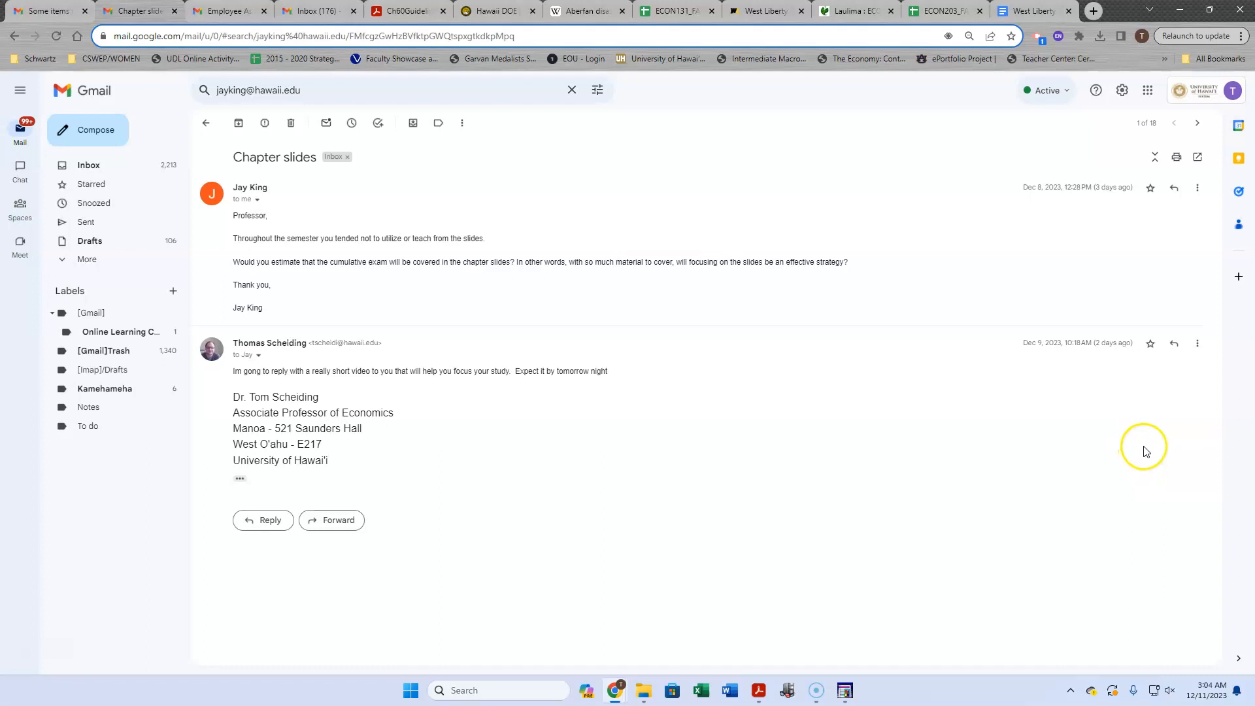
{"action": "mouse_move", "coordinate": [438, 263]}
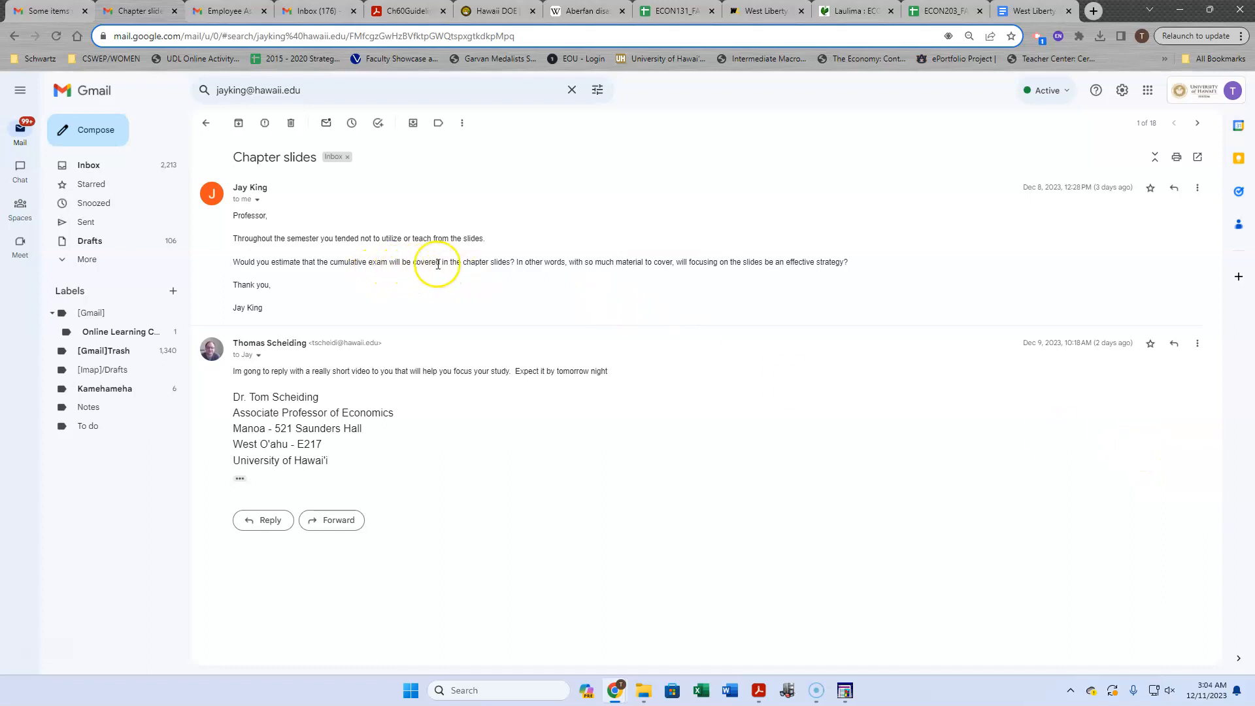
{"action": "mouse_move", "coordinate": [502, 264]}
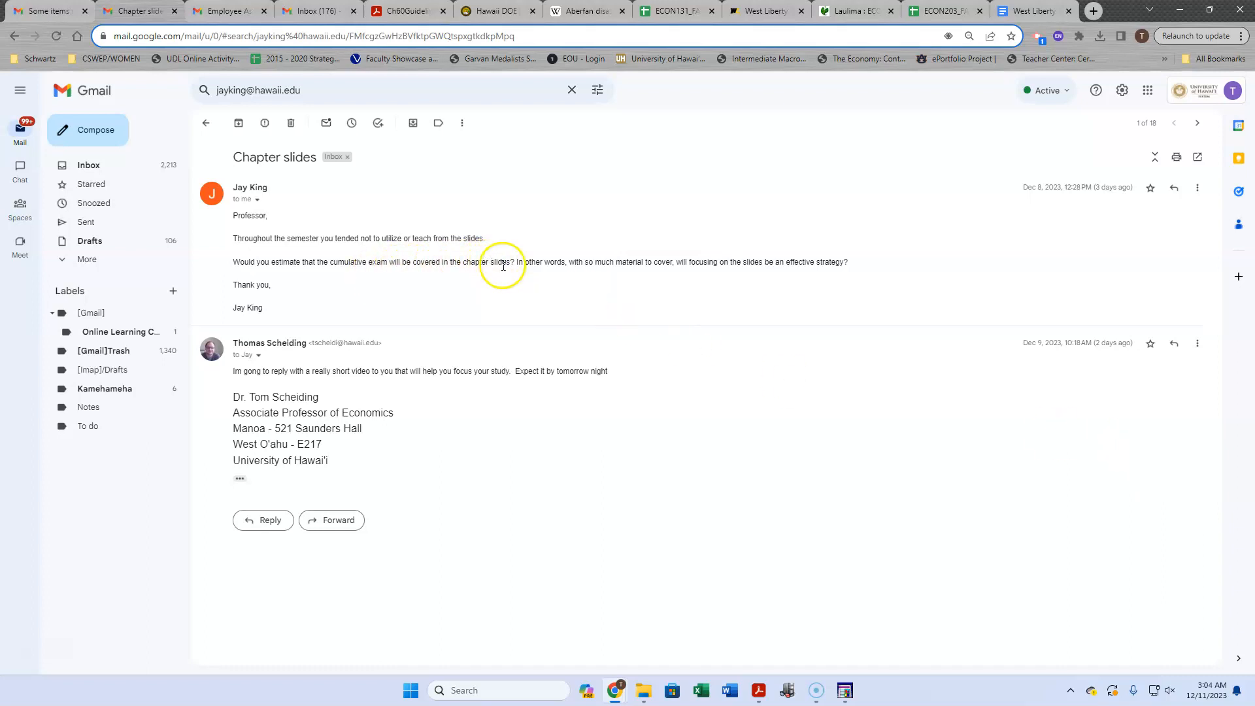
{"action": "mouse_move", "coordinate": [756, 248]}
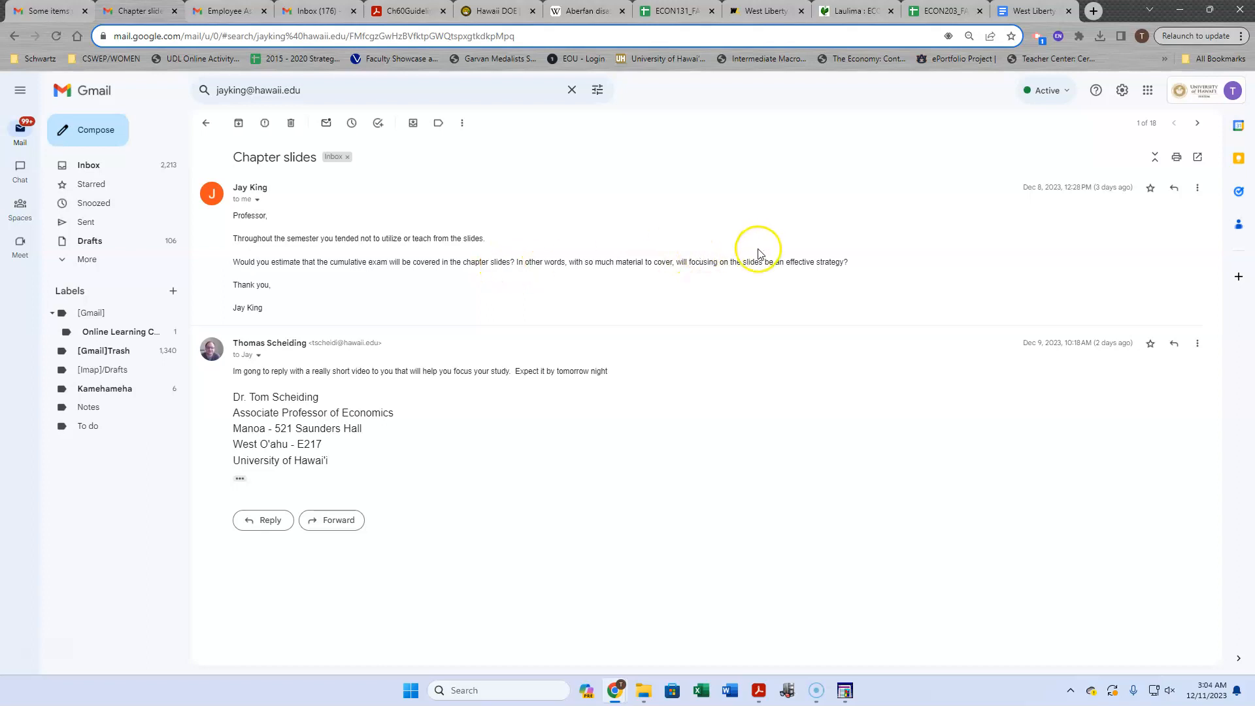
{"action": "mouse_move", "coordinate": [717, 263]}
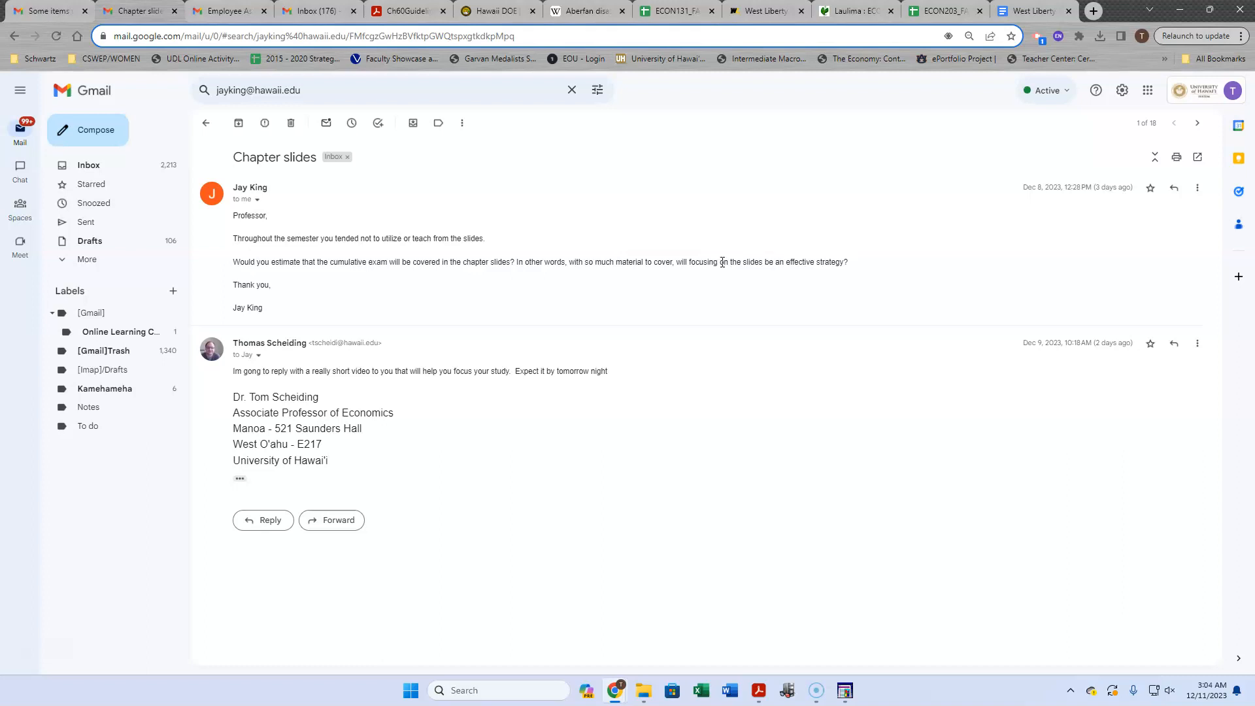
{"action": "mouse_move", "coordinate": [723, 261]}
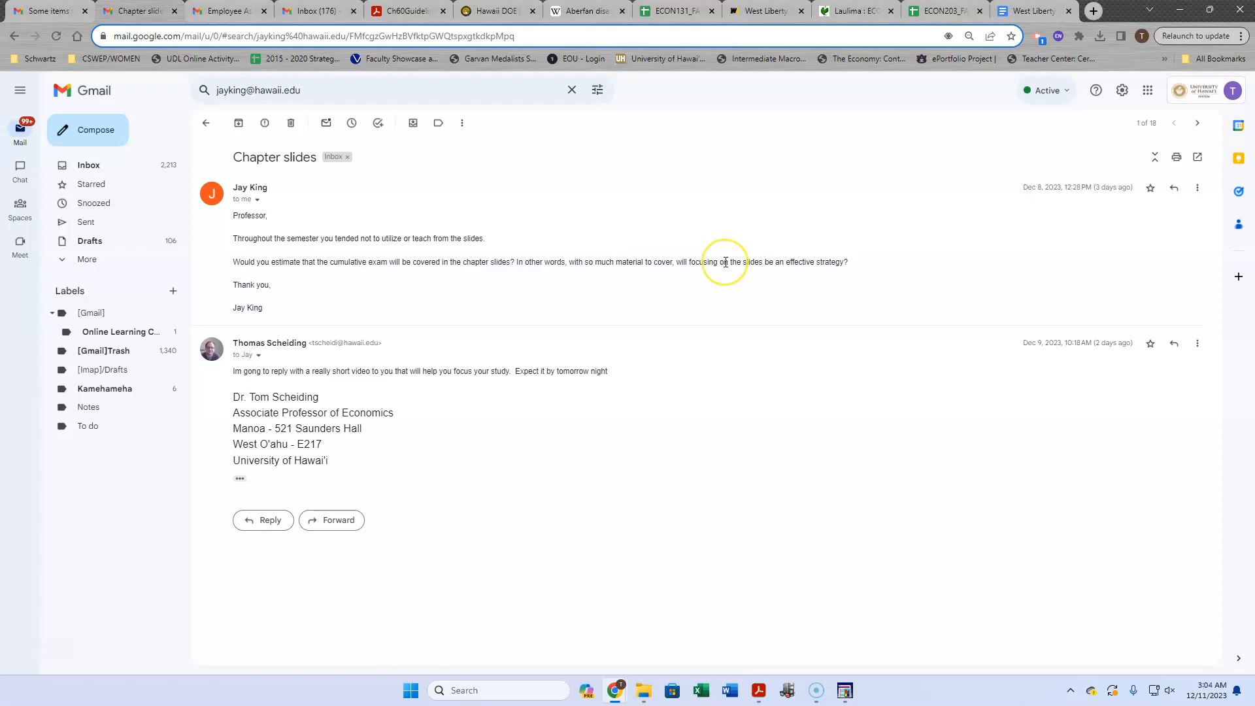
{"action": "mouse_move", "coordinate": [725, 261]}
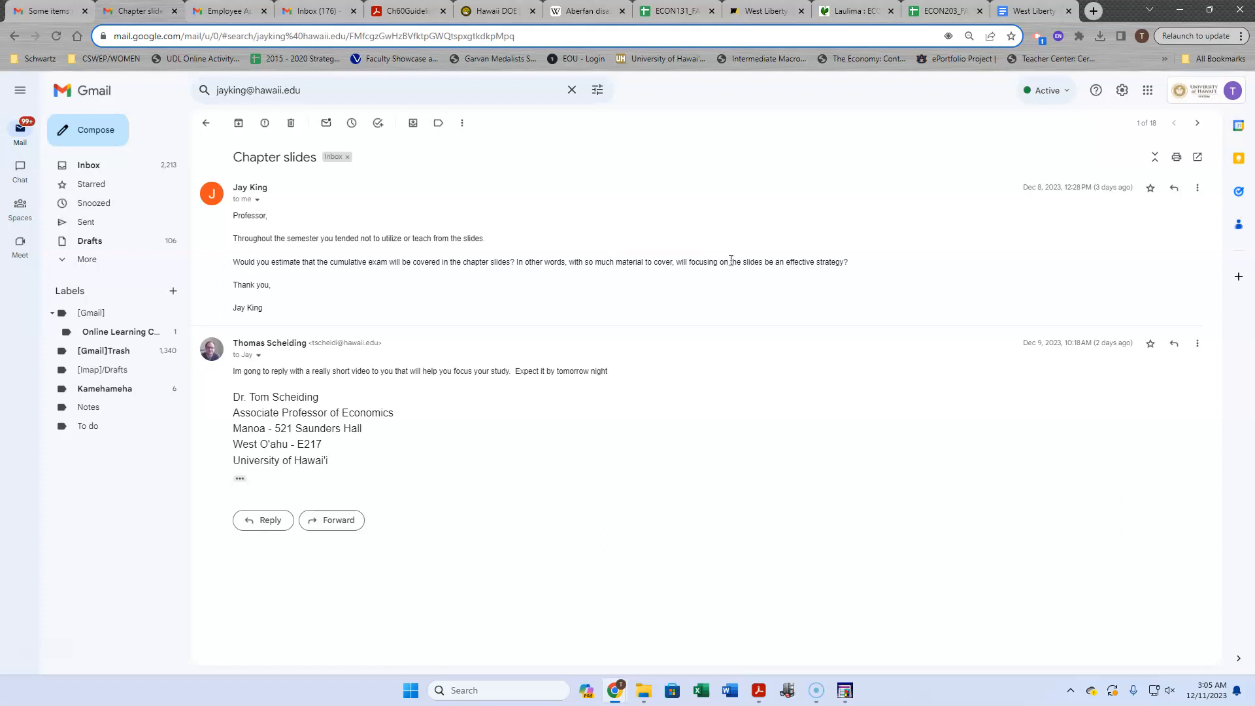
{"action": "mouse_move", "coordinate": [31, 628]}
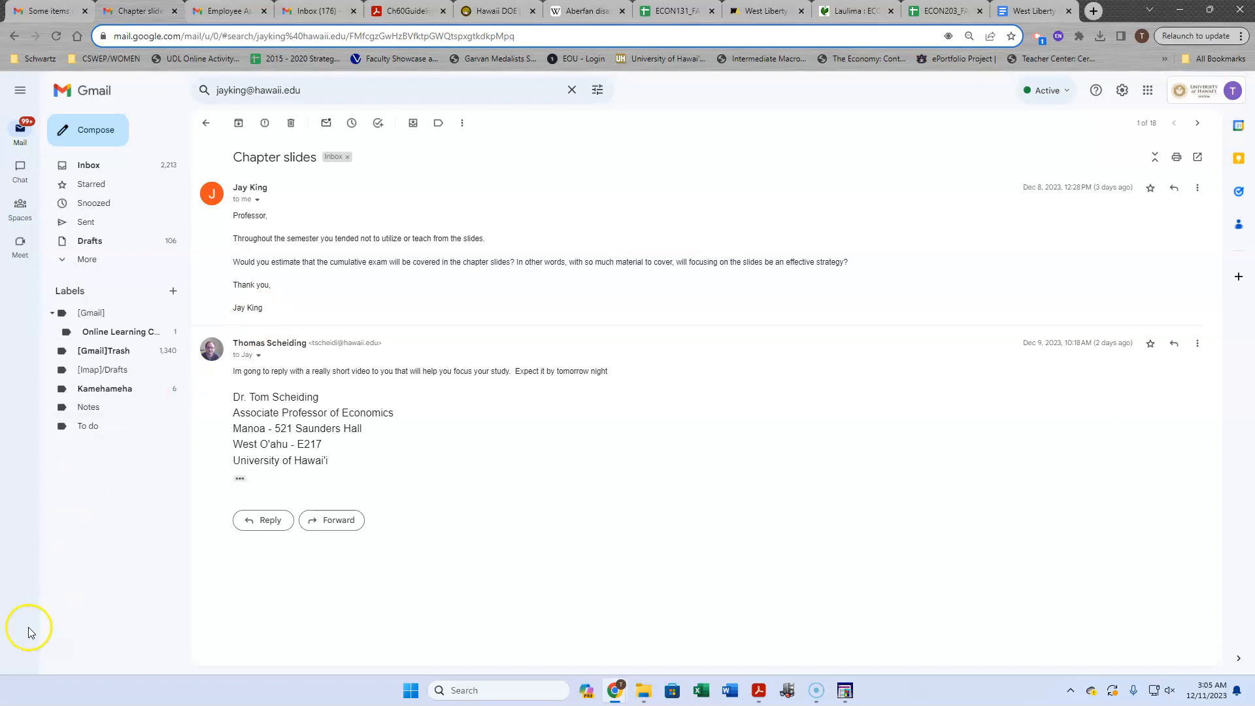